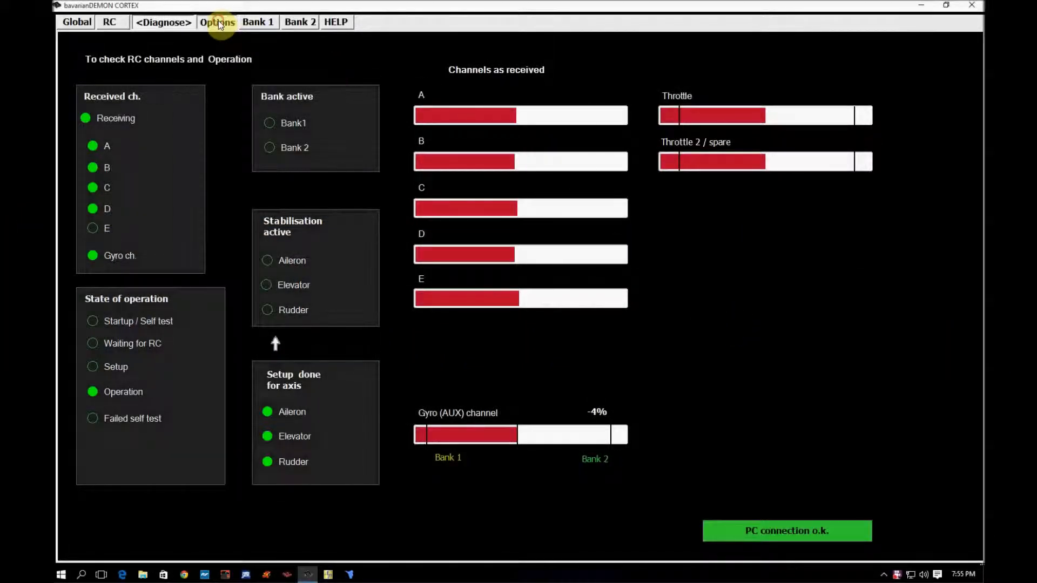
# Switch from channel diagnostics to the Options settings page.
pyautogui.click(216, 22)
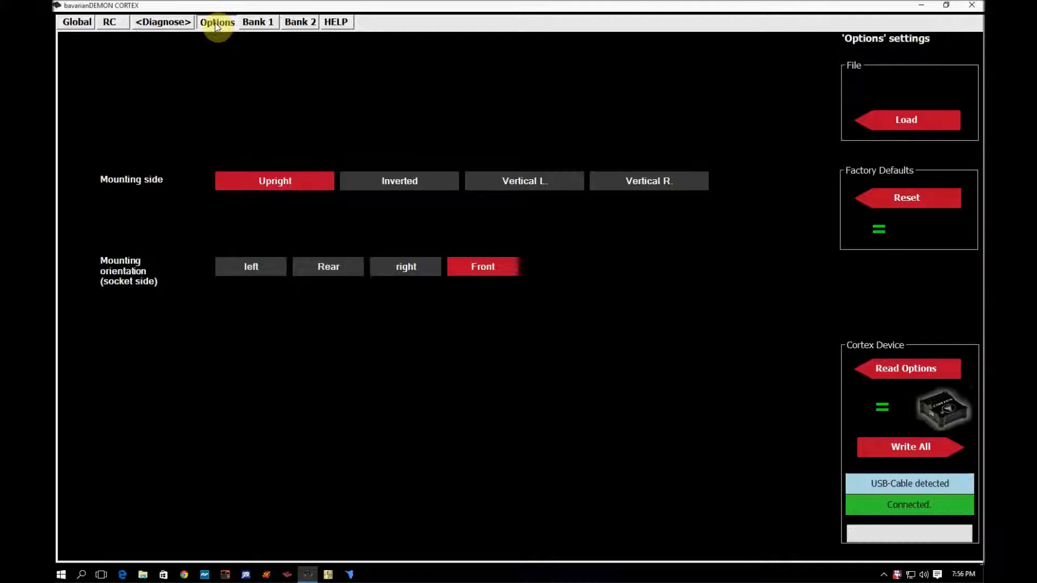
pyautogui.moveTo(224, 59)
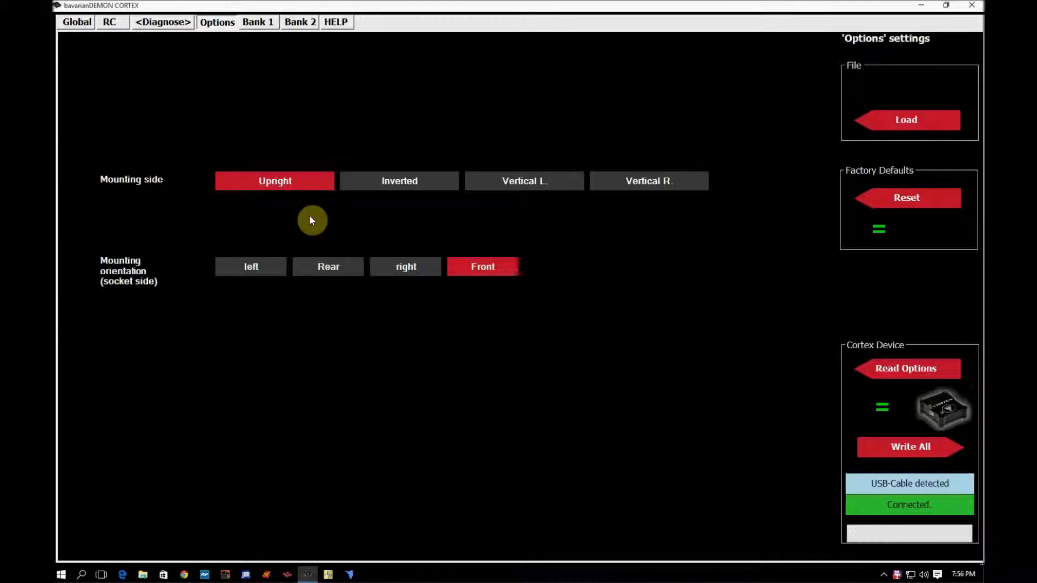
# Choose Inverted mounting side and Rear socket orientation.
pyautogui.click(398, 180)
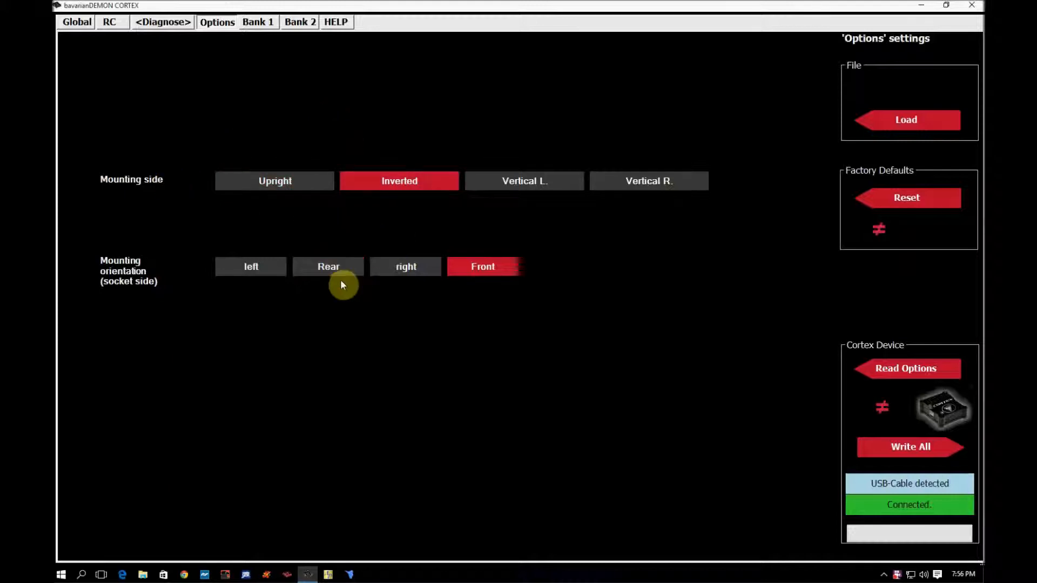
pyautogui.moveTo(123, 271)
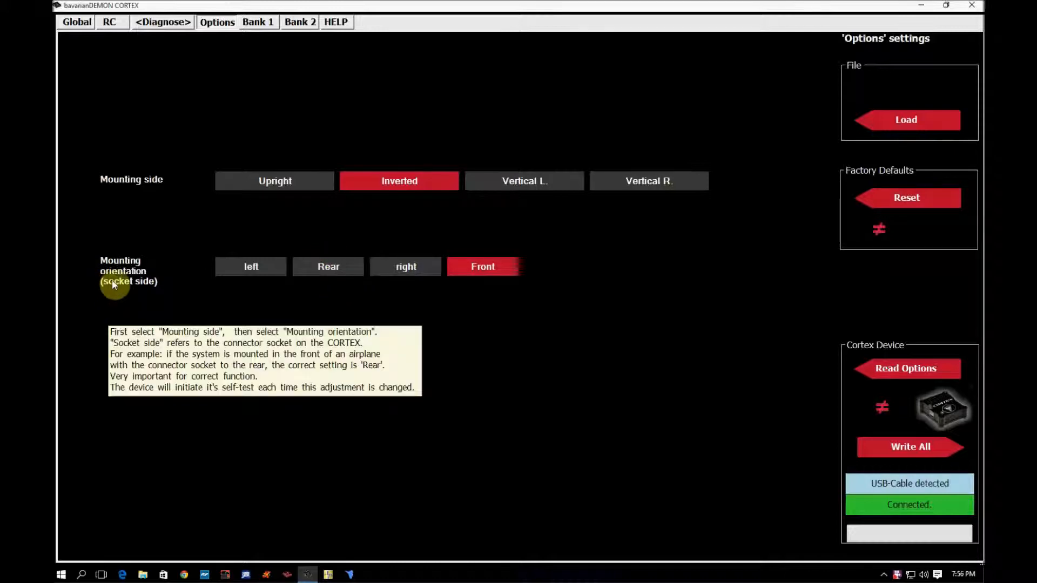
pyautogui.click(328, 266)
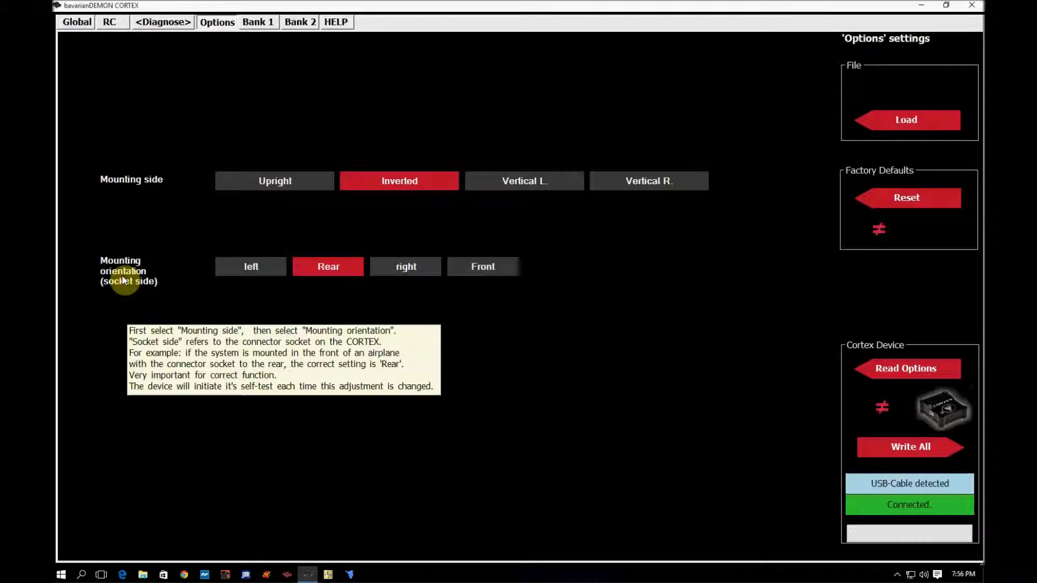
pyautogui.moveTo(701, 334)
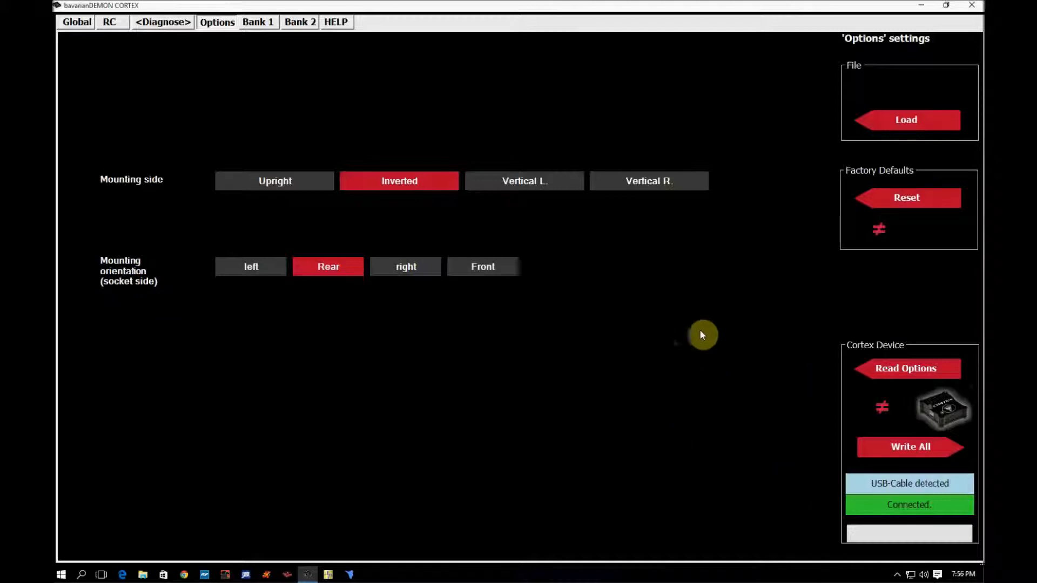
pyautogui.moveTo(878, 228)
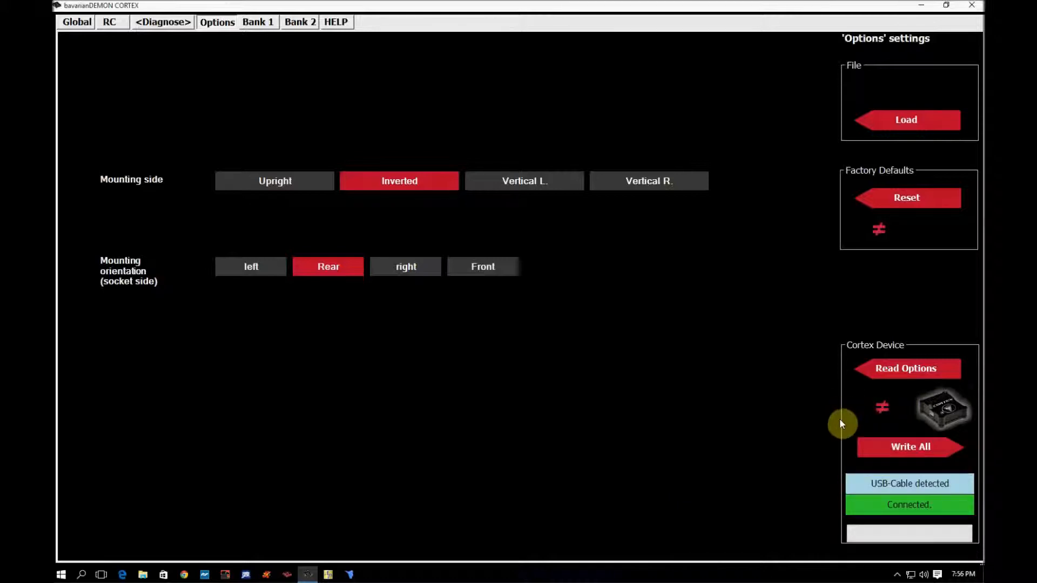
pyautogui.moveTo(762, 392)
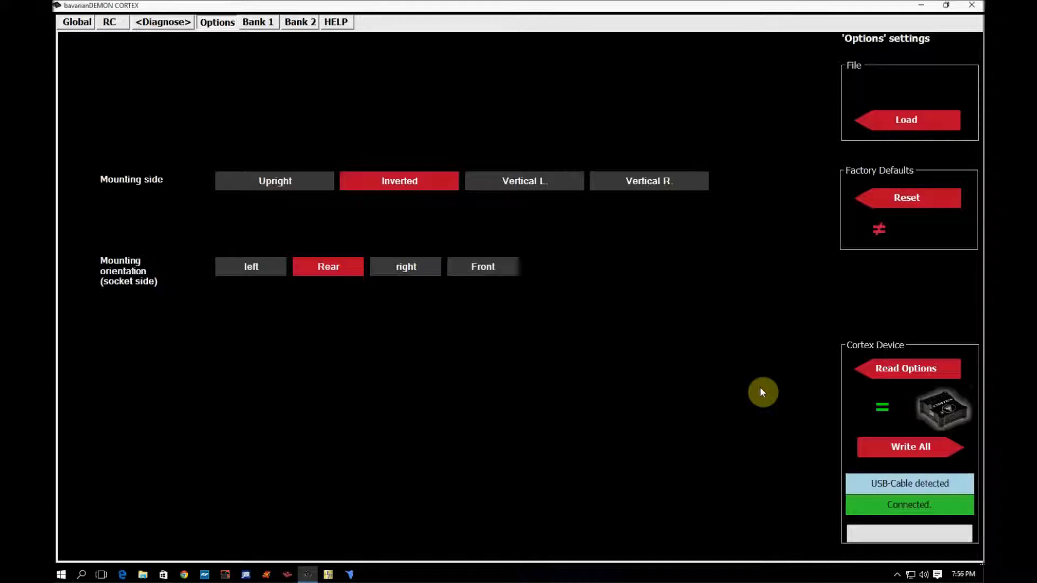
pyautogui.moveTo(235, 103)
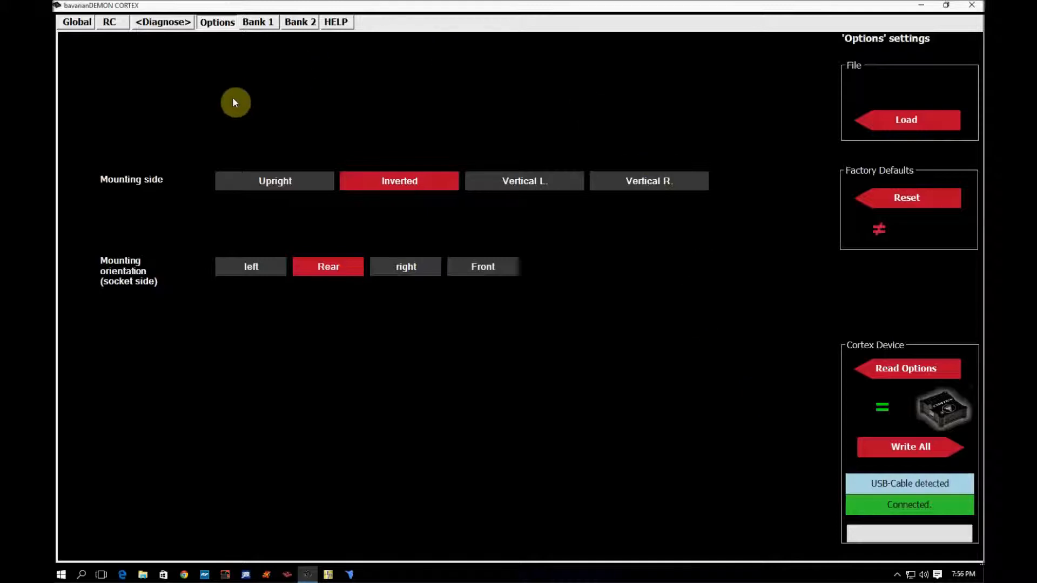
pyautogui.moveTo(372, 100)
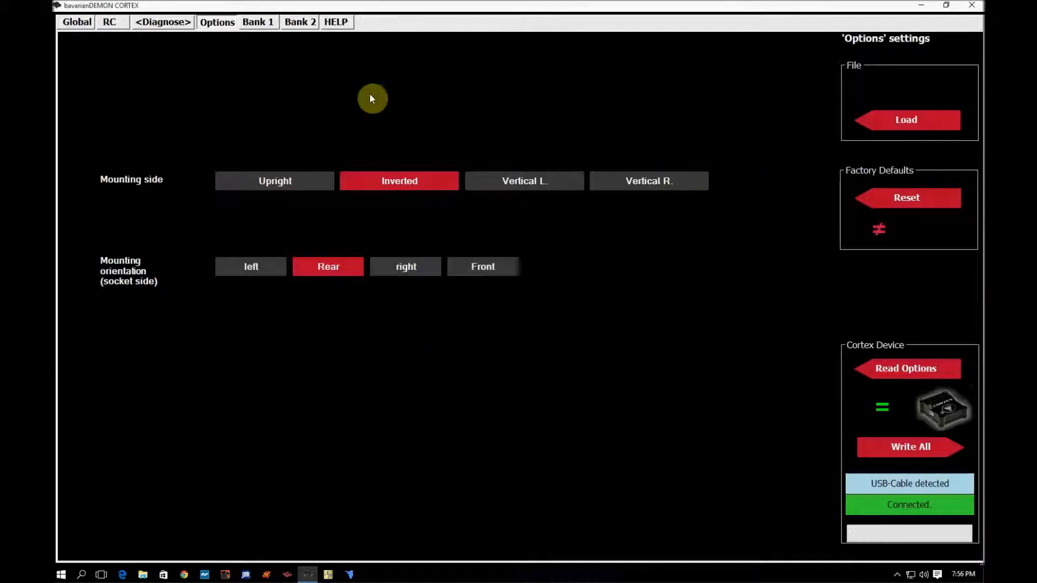